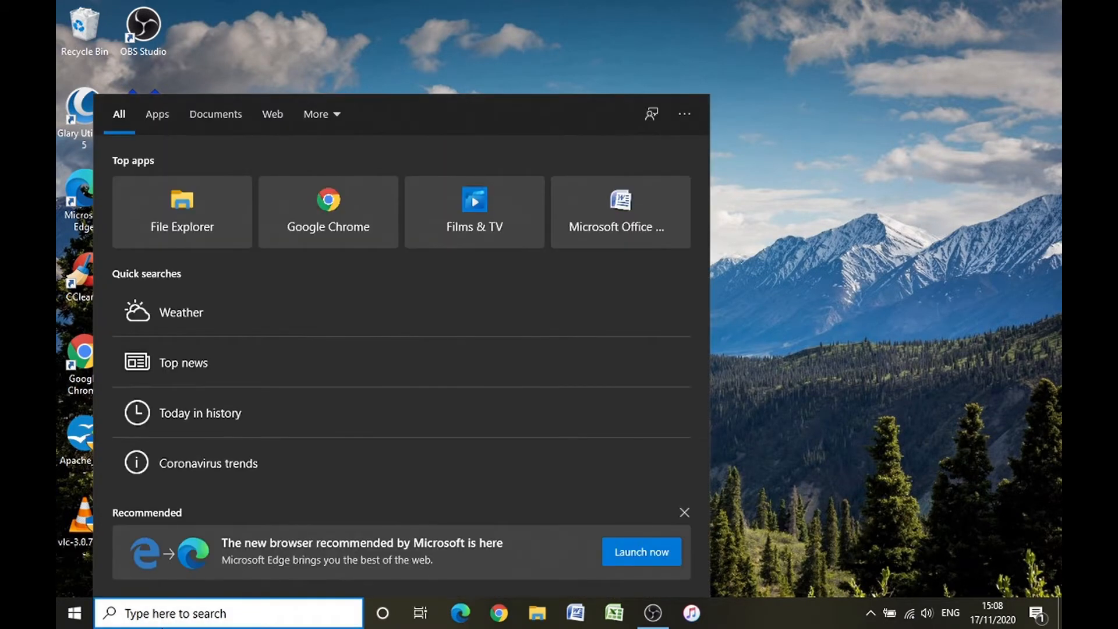
Search for 'cmd' so Command Prompt appears as the best match.
type("cmd")
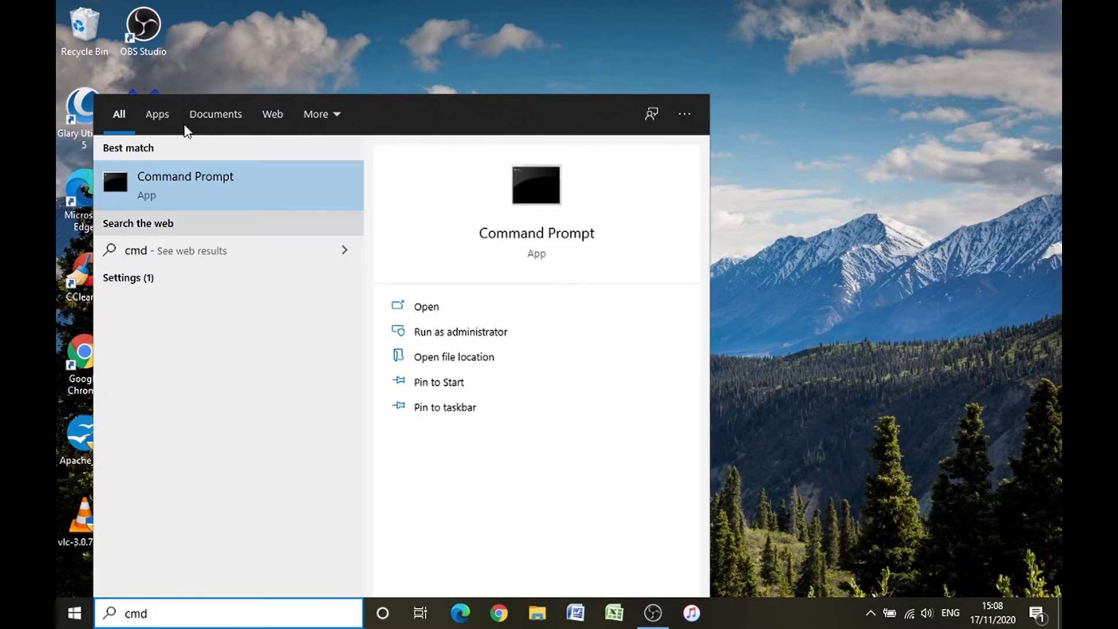
mouse_move(170, 188)
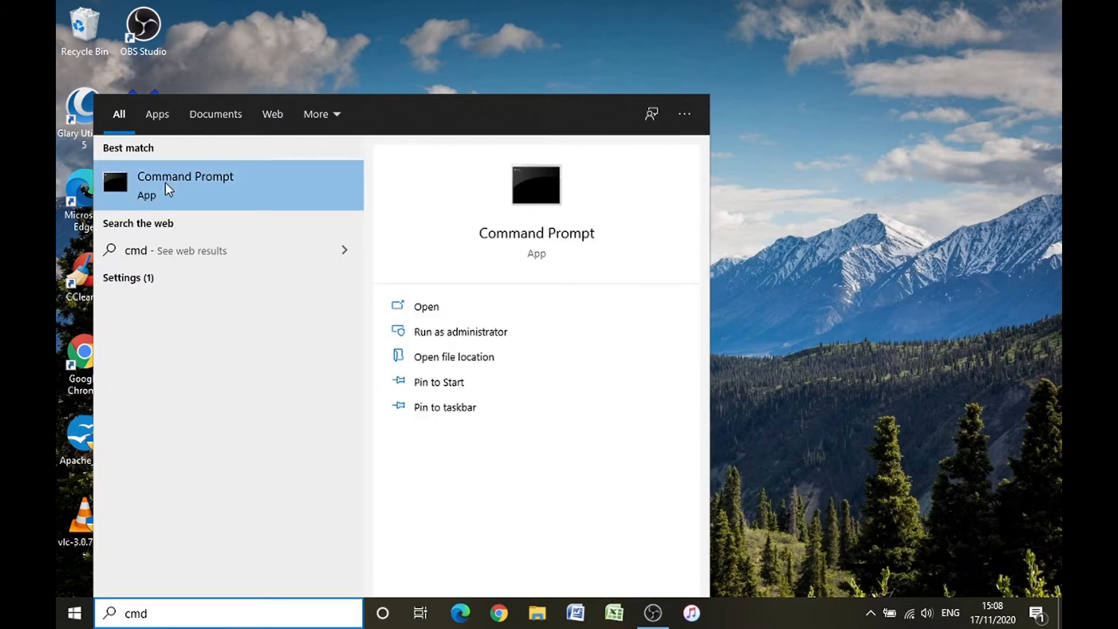
mouse_move(460, 332)
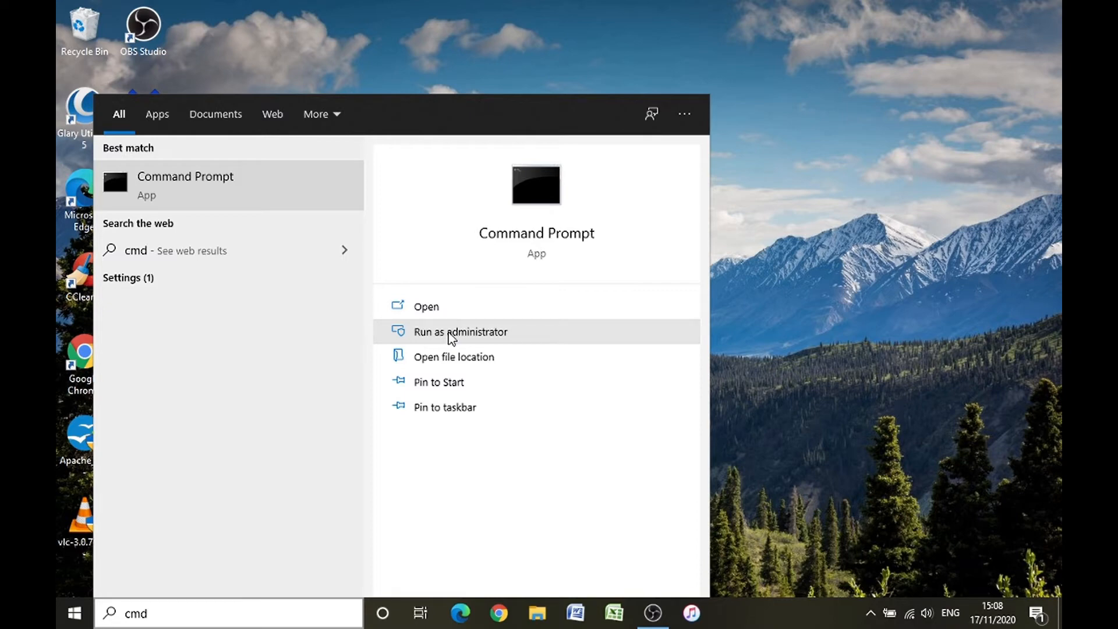
Launch Command Prompt as administrator from the search result.
left_click(460, 332)
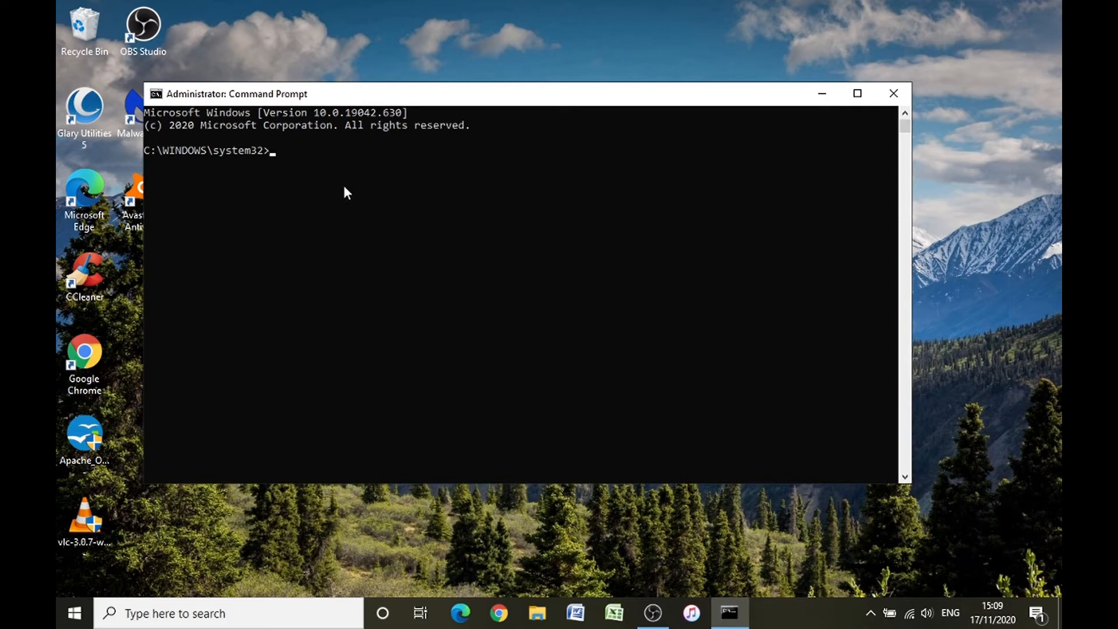
Run sfc /scannow in the elevated console to start the system file check.
type("sfc")
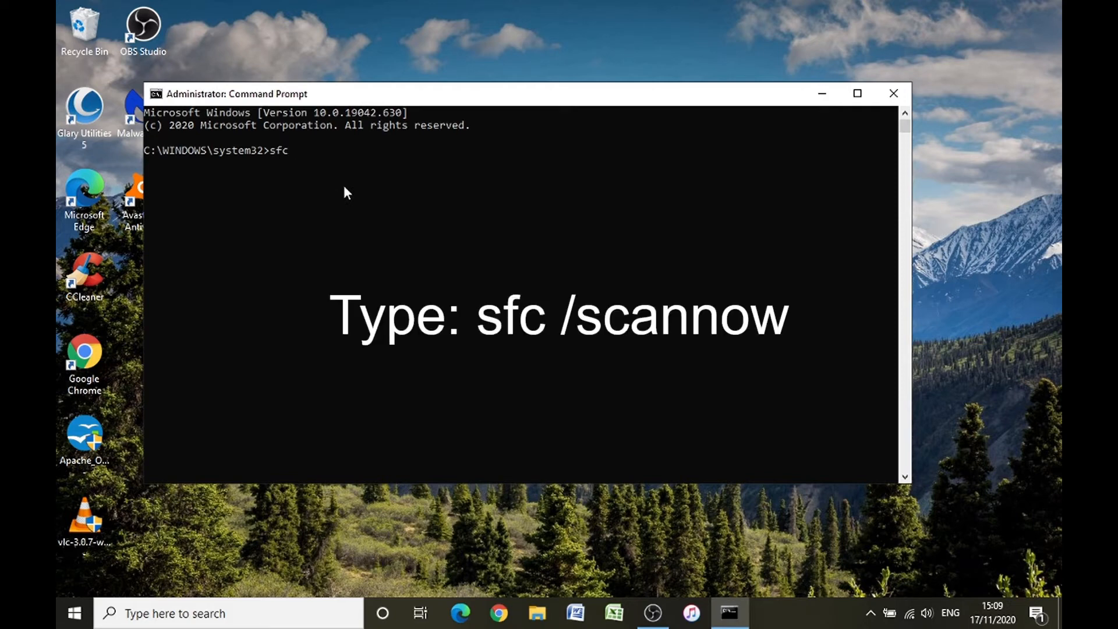
type("/sca")
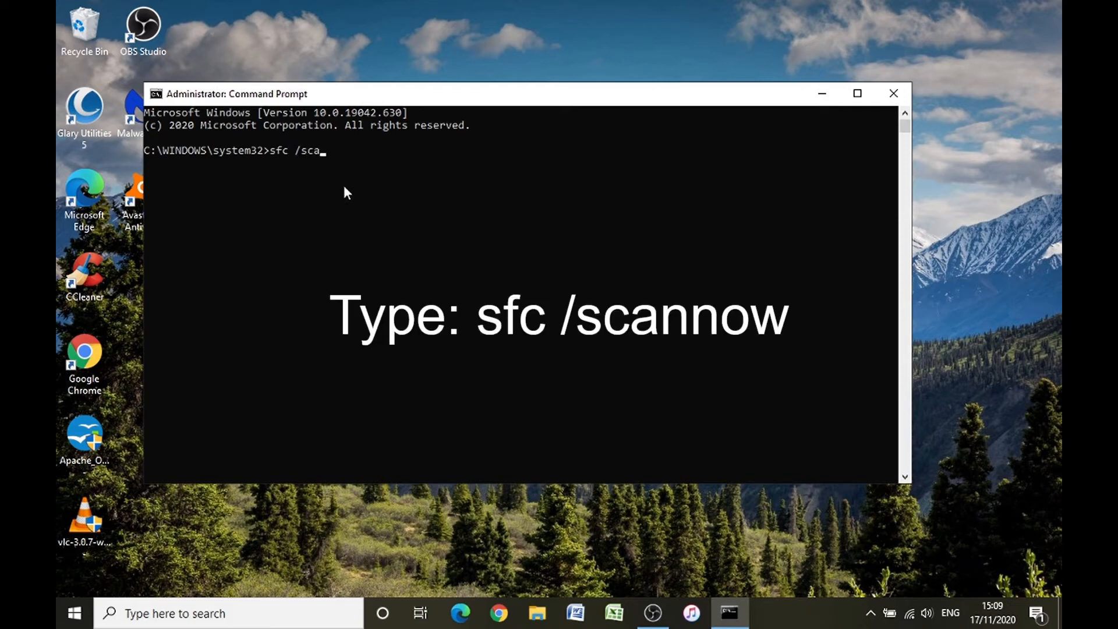
type("nnow")
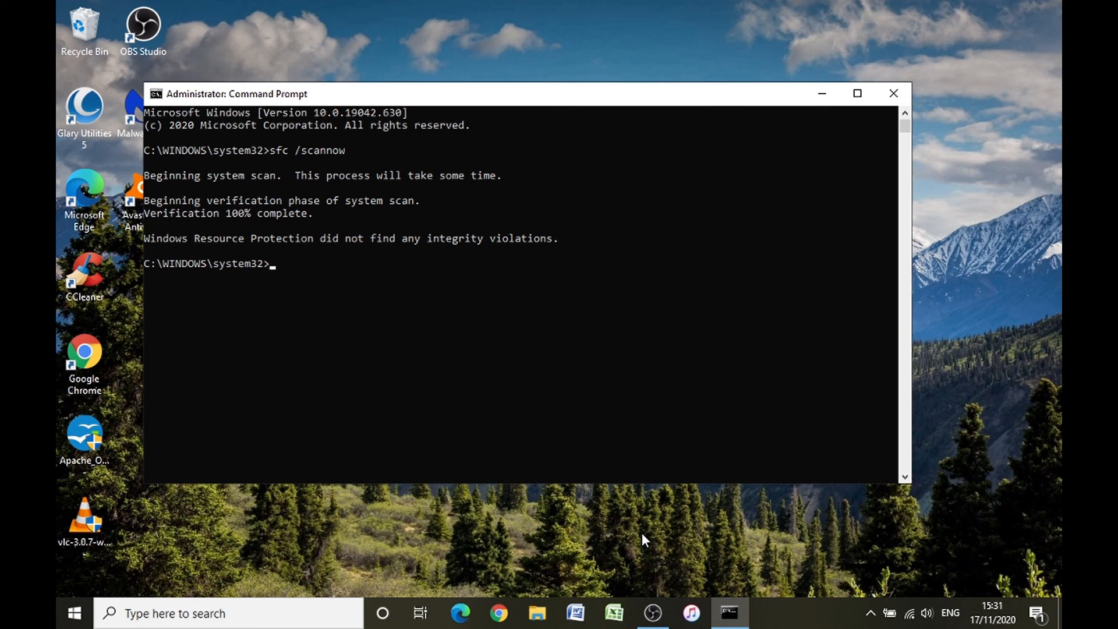
mouse_move(585, 315)
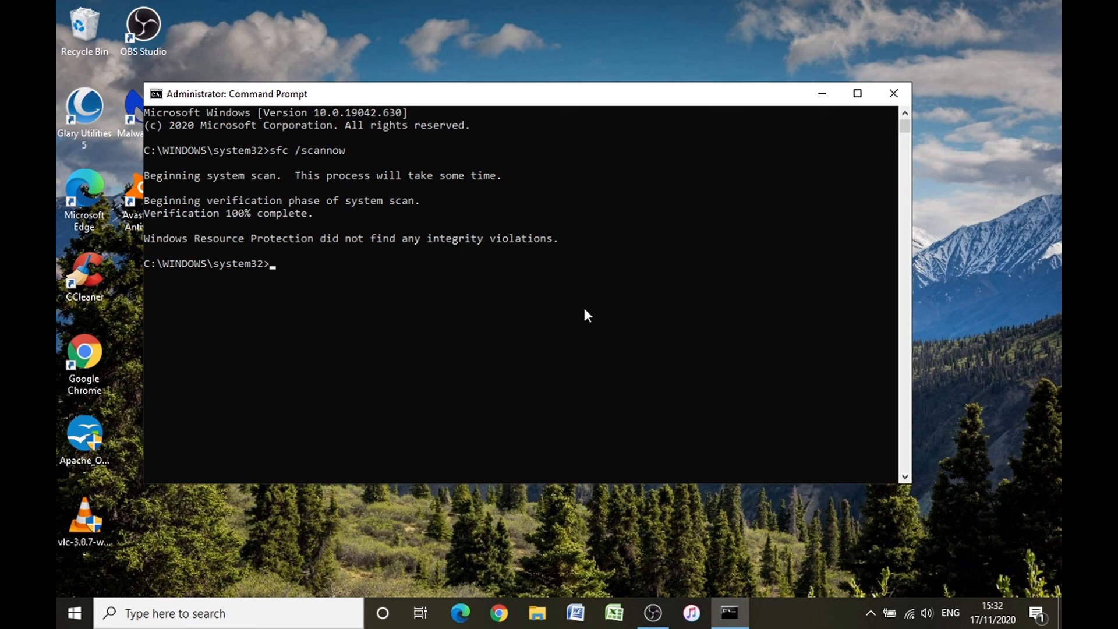
mouse_move(282, 277)
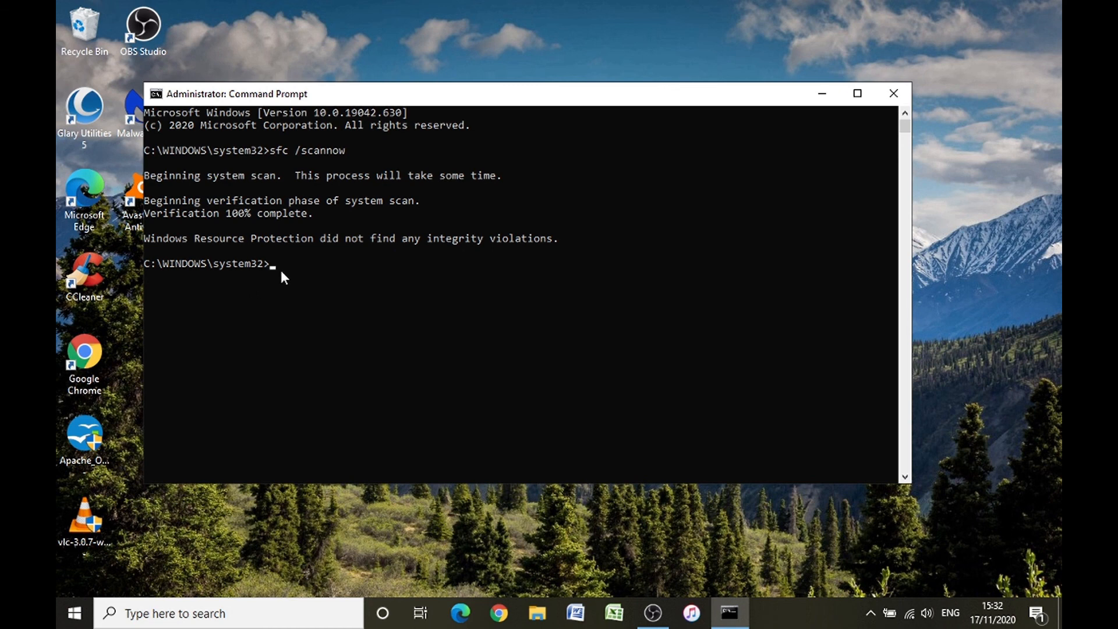
mouse_move(269, 277)
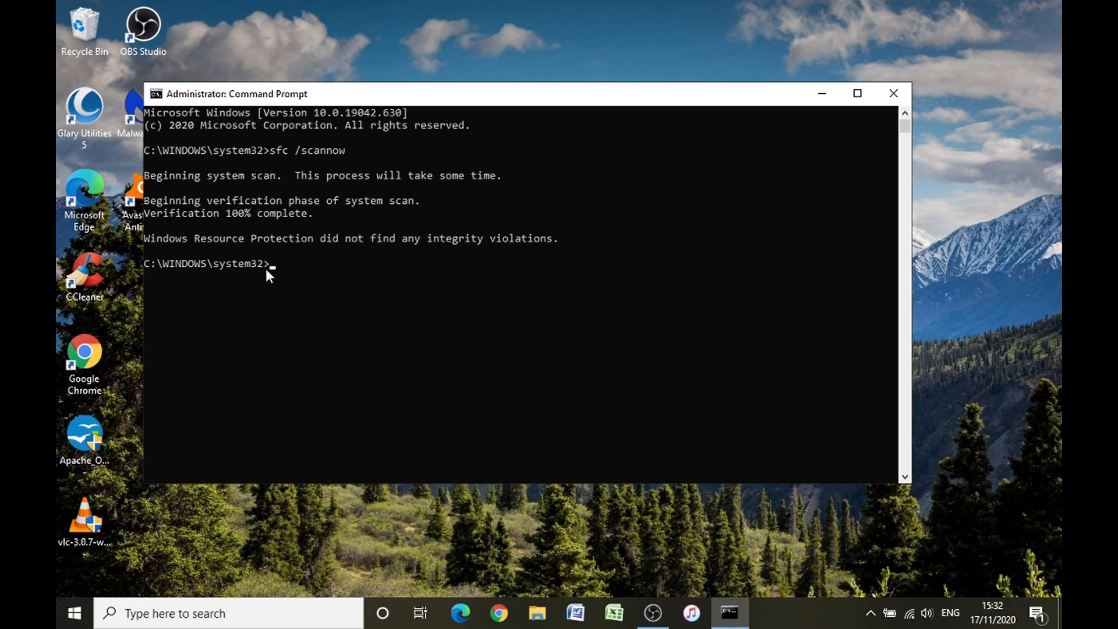
mouse_move(296, 276)
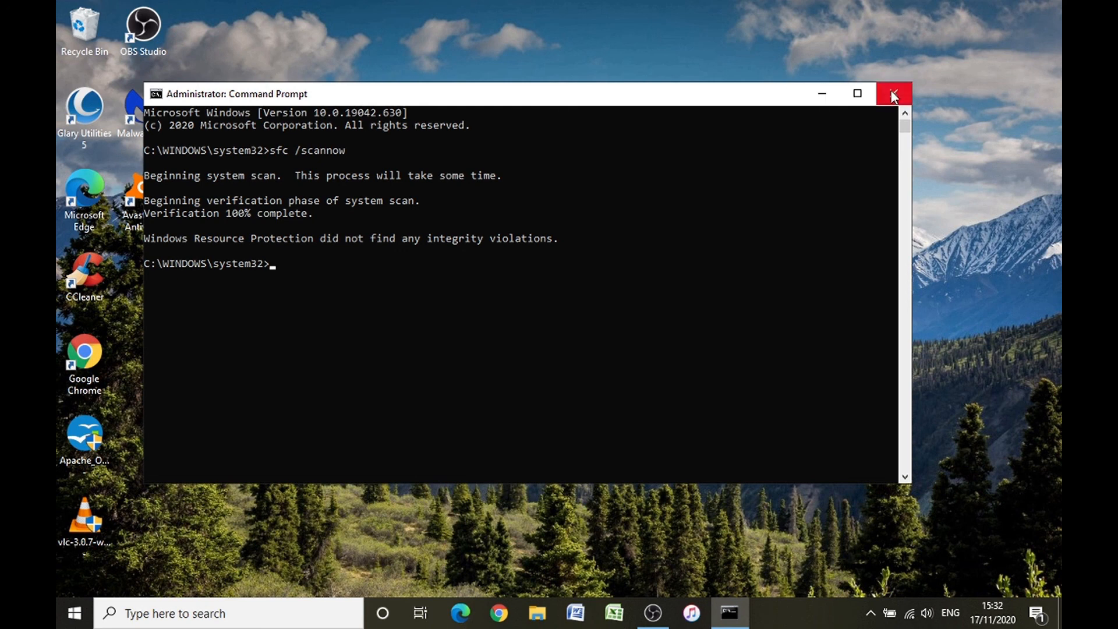
Close the elevated Command Prompt after the scan reports no integrity violations.
left_click(893, 93)
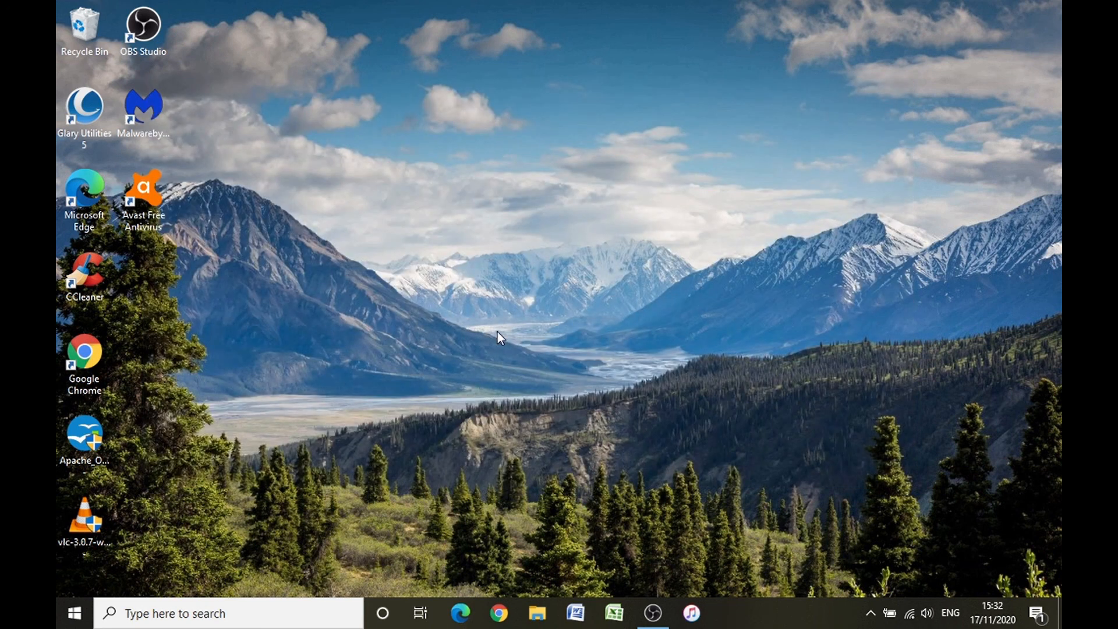